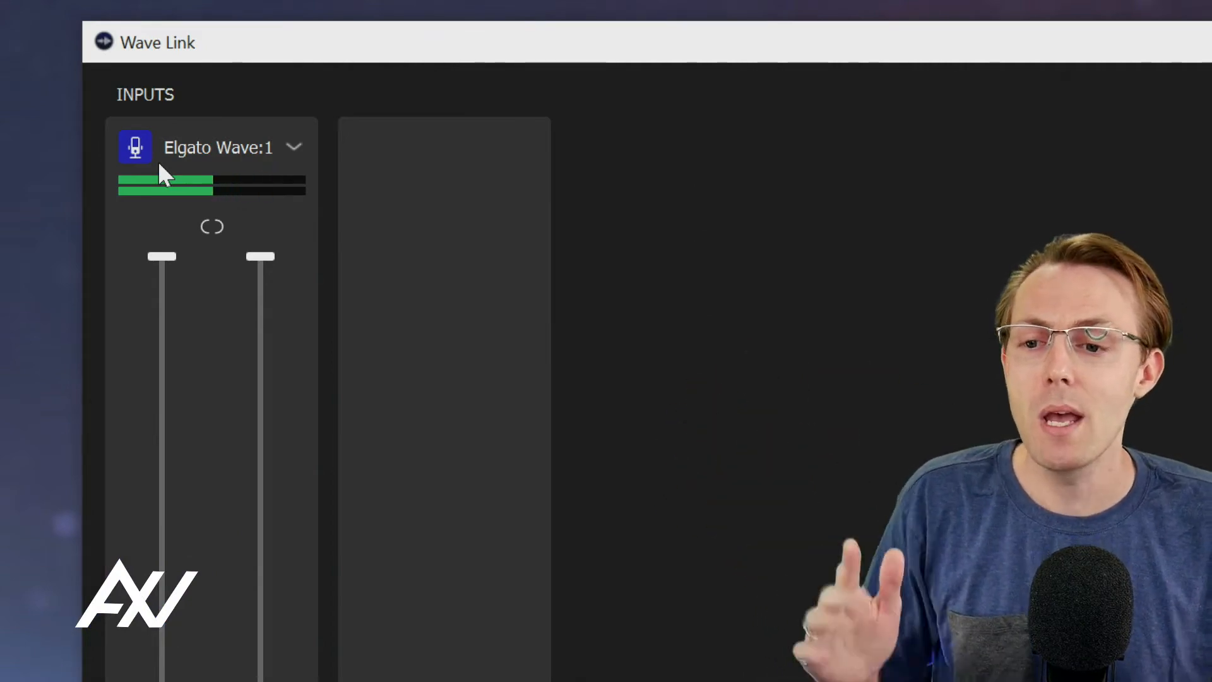
Step: Mute the Wave:1 microphone input on the Stream Mix only, leaving the Monitor Mix unmuted
{"action": "scroll", "scroll_direction": "down", "scroll_amount": 3}
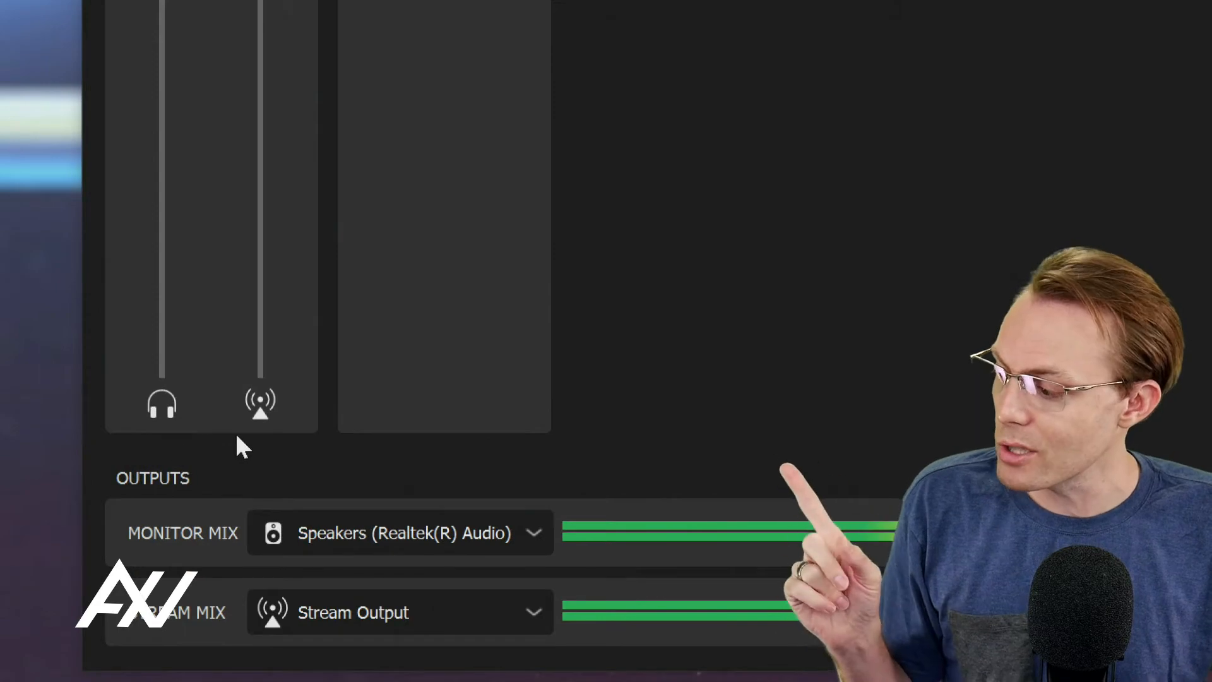
{"action": "mouse_move", "coordinate": [259, 421]}
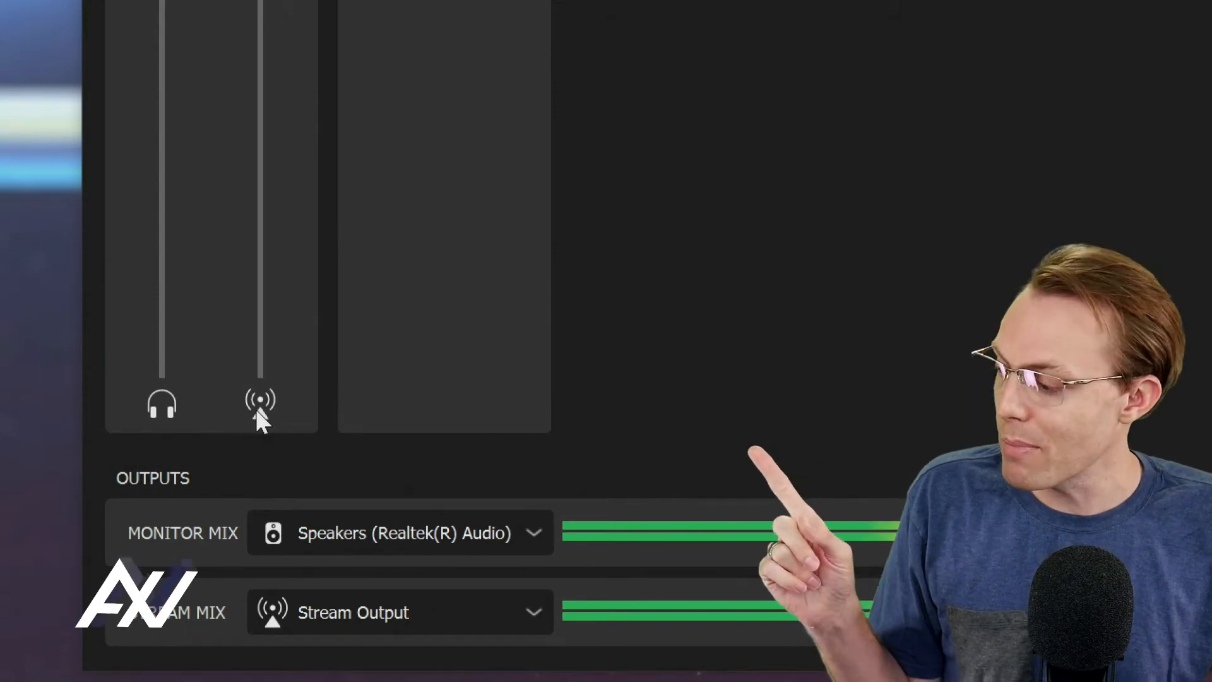
{"action": "mouse_move", "coordinate": [260, 401]}
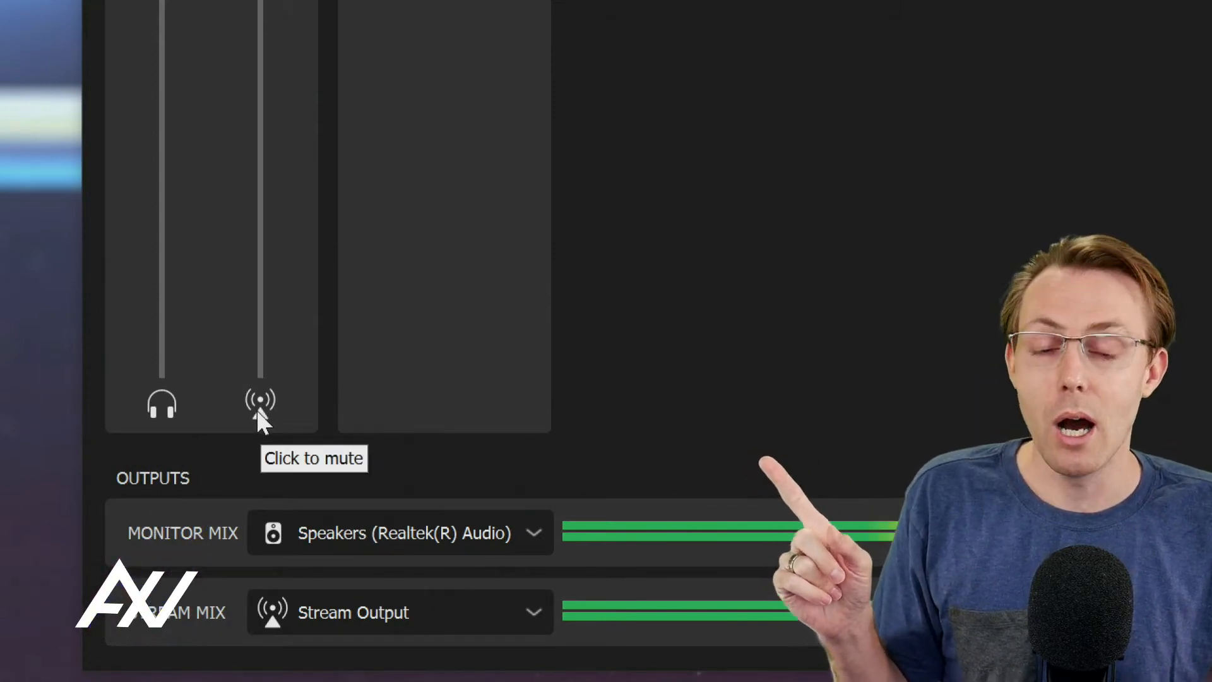
{"action": "mouse_move", "coordinate": [162, 405]}
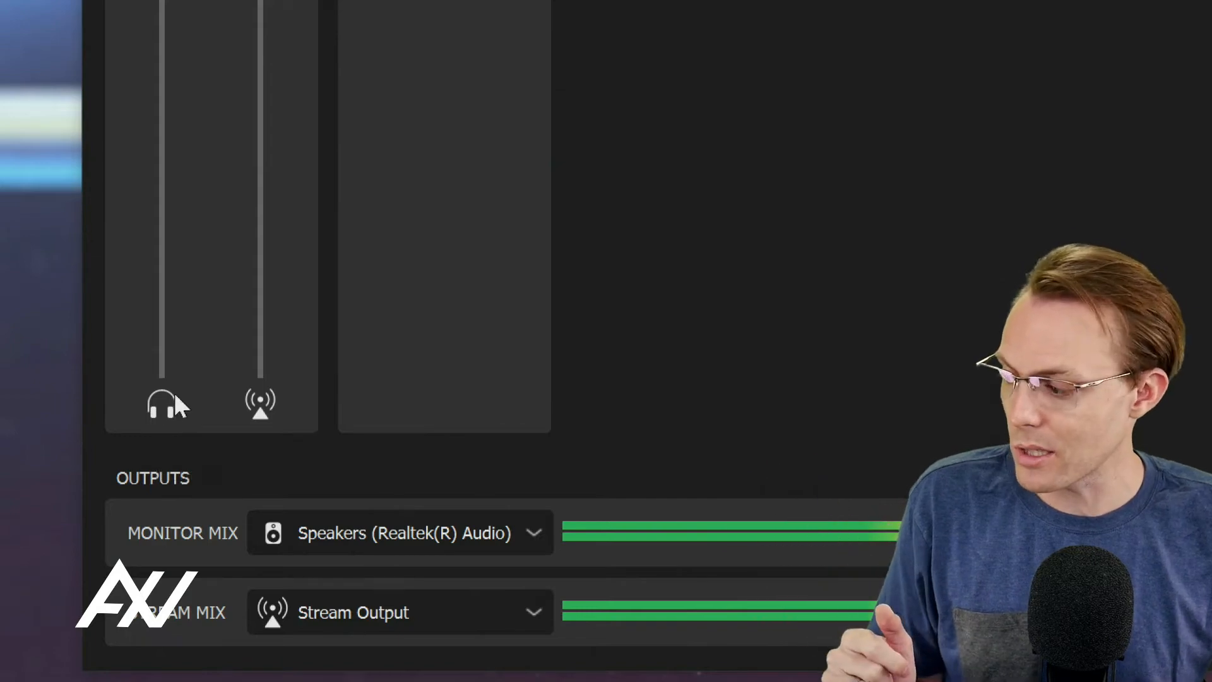
{"action": "mouse_move", "coordinate": [261, 414]}
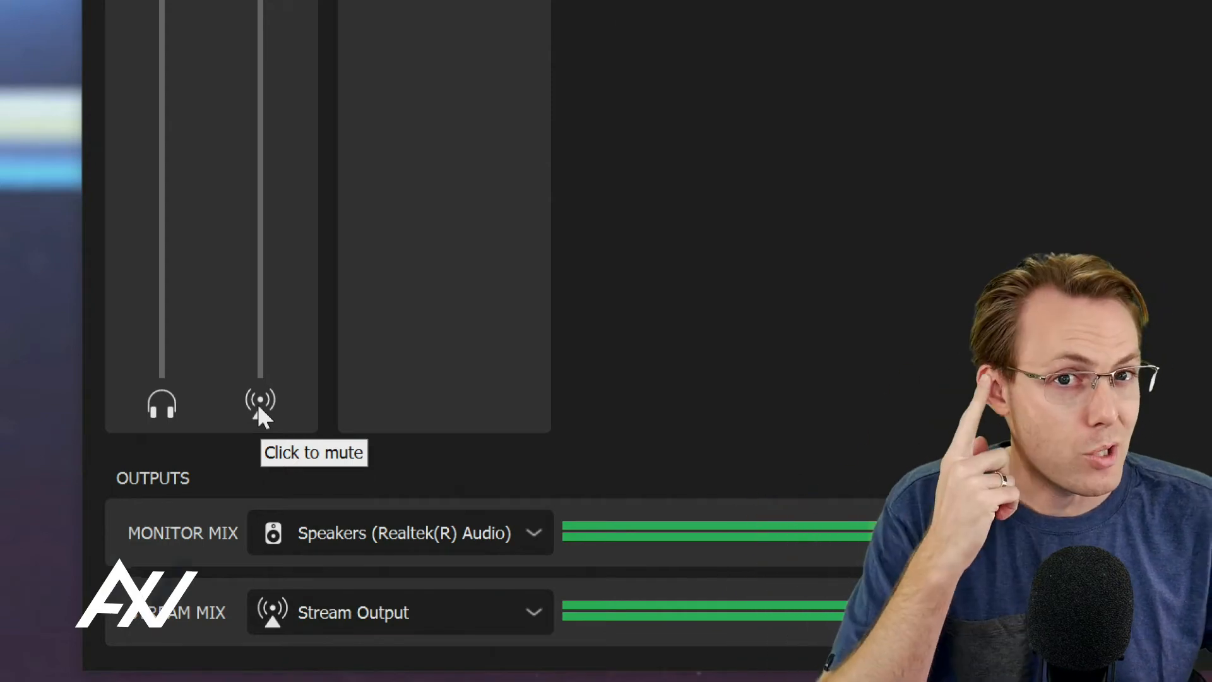
{"action": "left_click", "coordinate": [260, 403]}
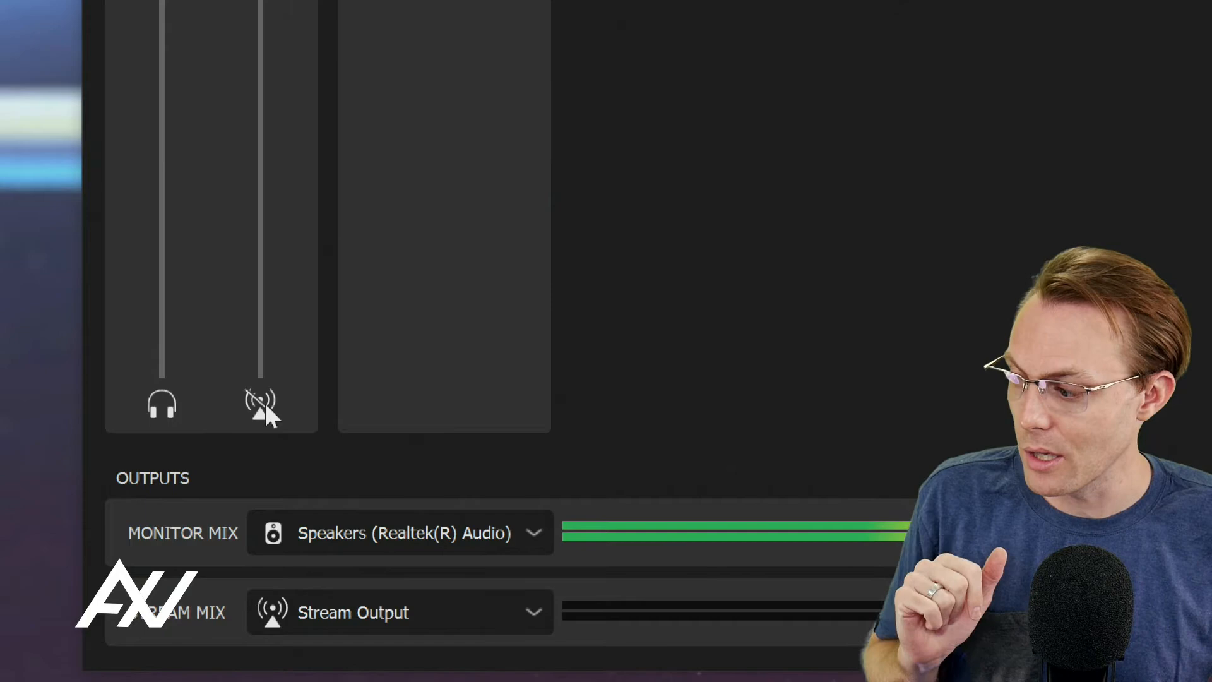
{"action": "scroll", "scroll_direction": "down", "scroll_amount": 3}
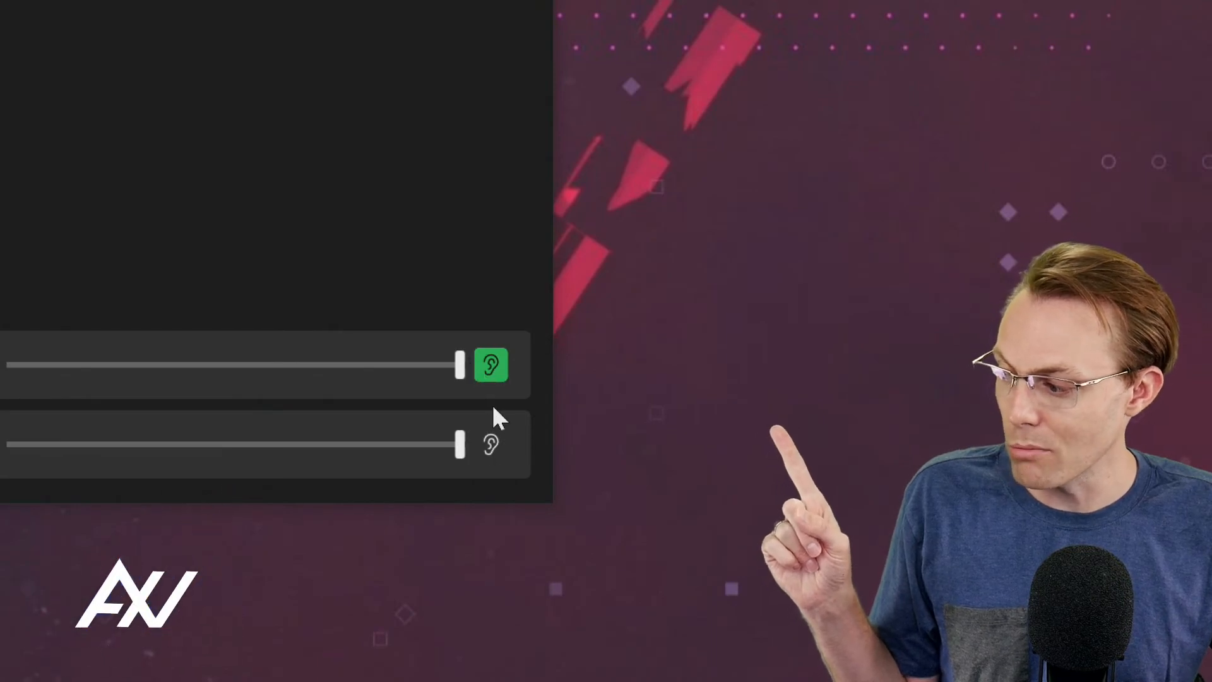
{"action": "mouse_move", "coordinate": [488, 379]}
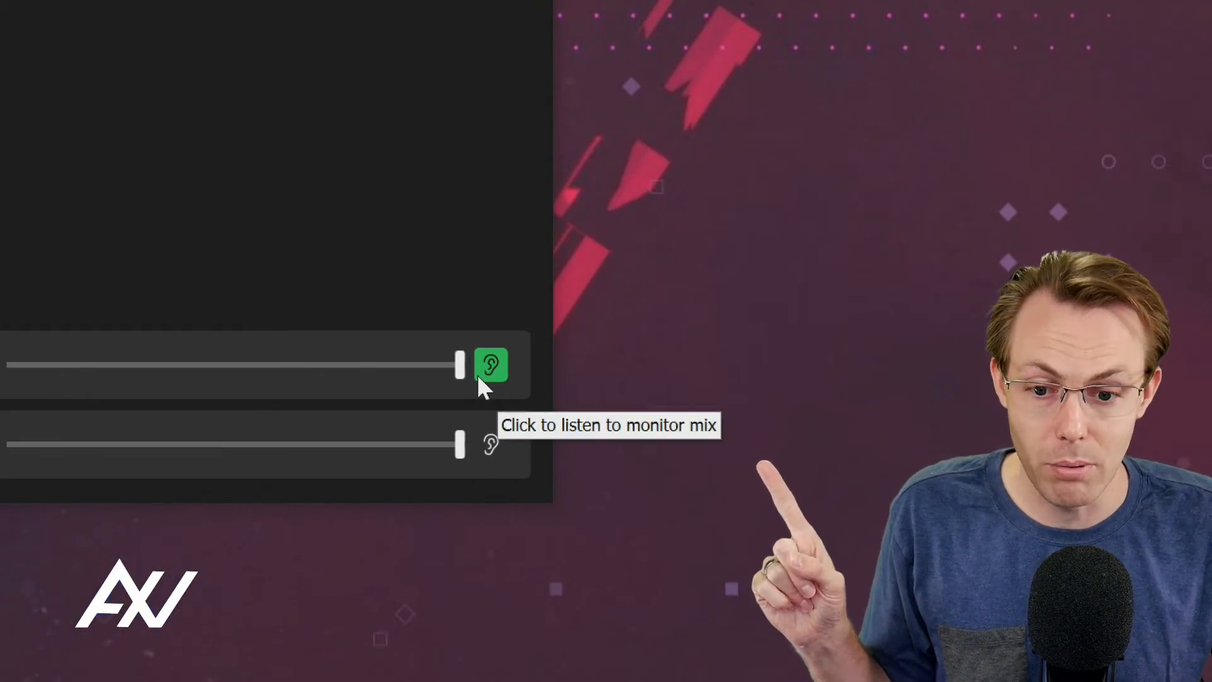